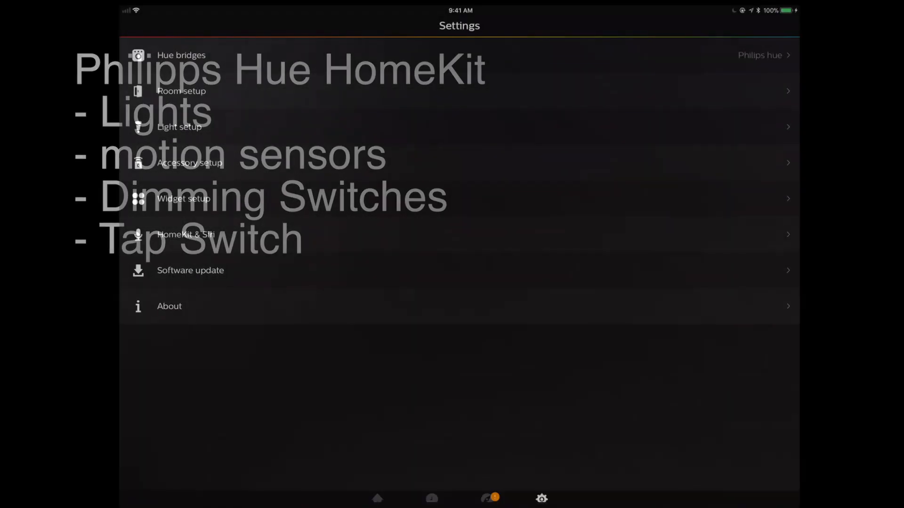
Step: View the HomeKit & Siri lights list in Hue Settings, every light ticked
{"action": "left_click", "coordinate": [186, 234]}
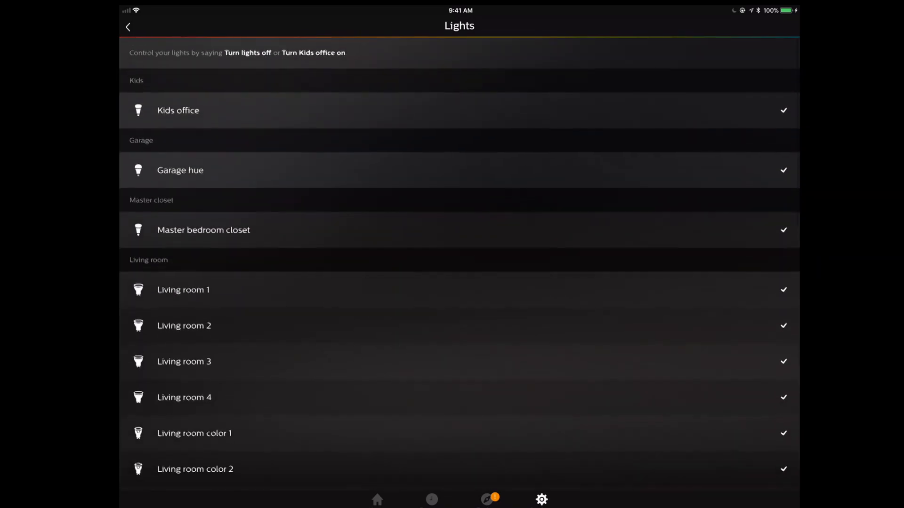
{"action": "left_click", "coordinate": [128, 26]}
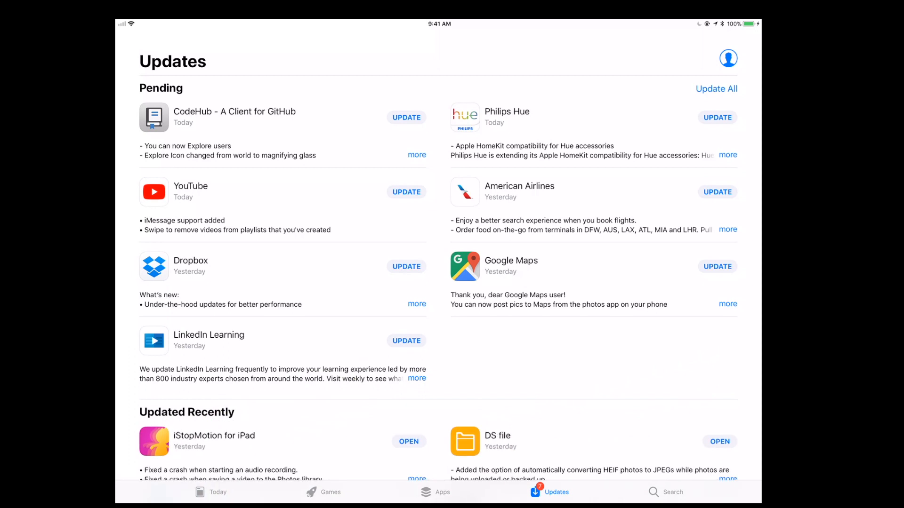
Step: Start the Philips Hue update and read its HomeKit accessory release notes
{"action": "left_click", "coordinate": [717, 117]}
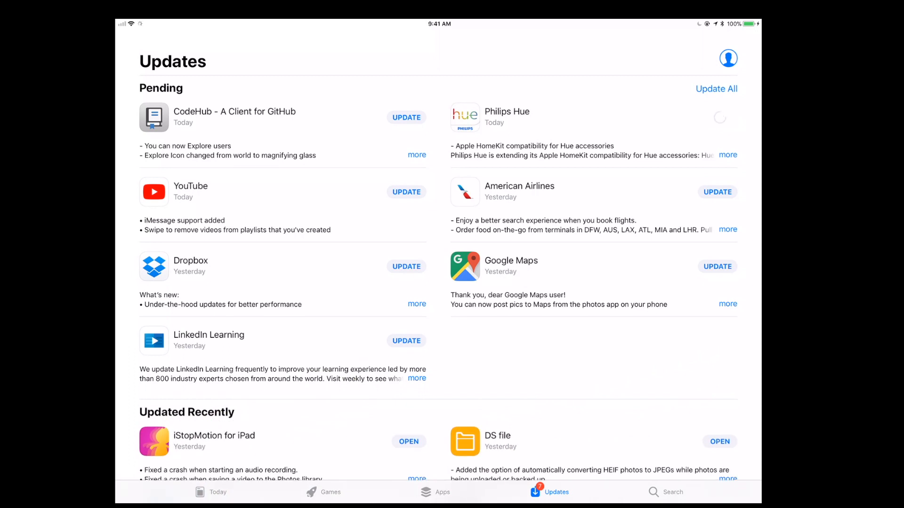
{"action": "left_click", "coordinate": [716, 266]}
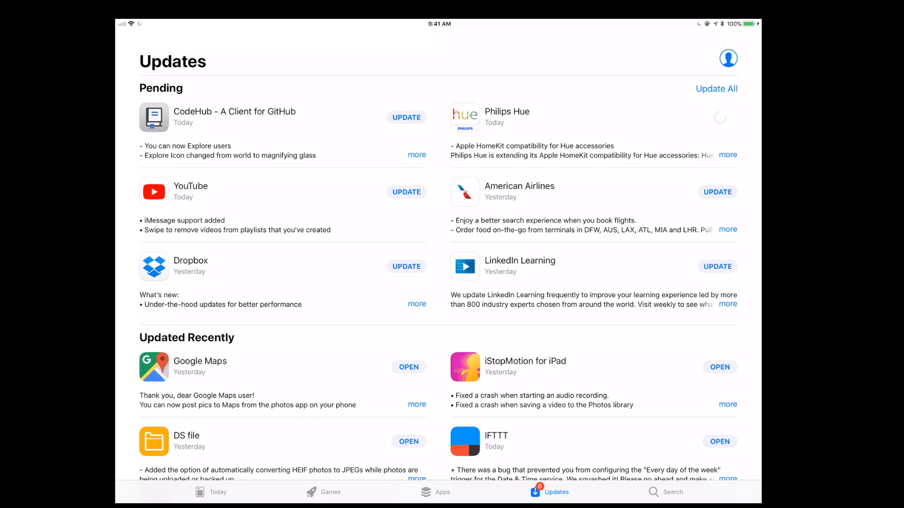
{"action": "left_click", "coordinate": [728, 155]}
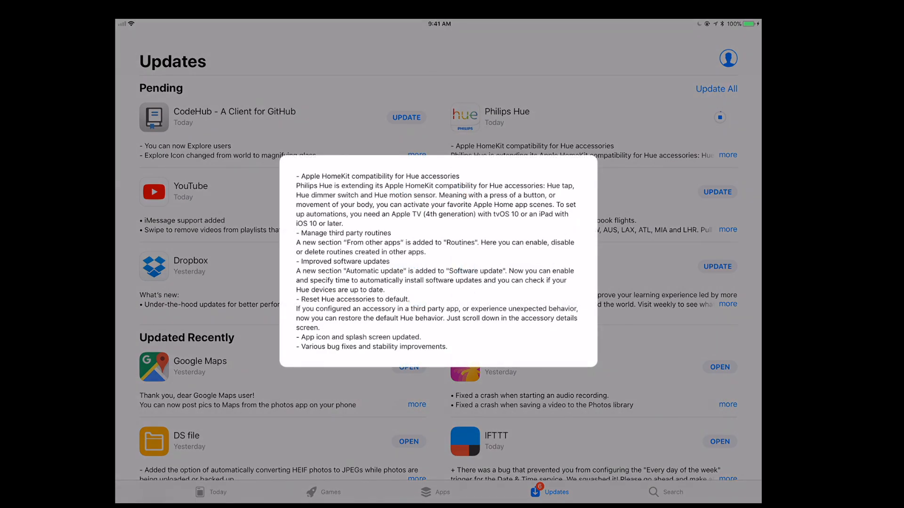
{"action": "left_click", "coordinate": [717, 267]}
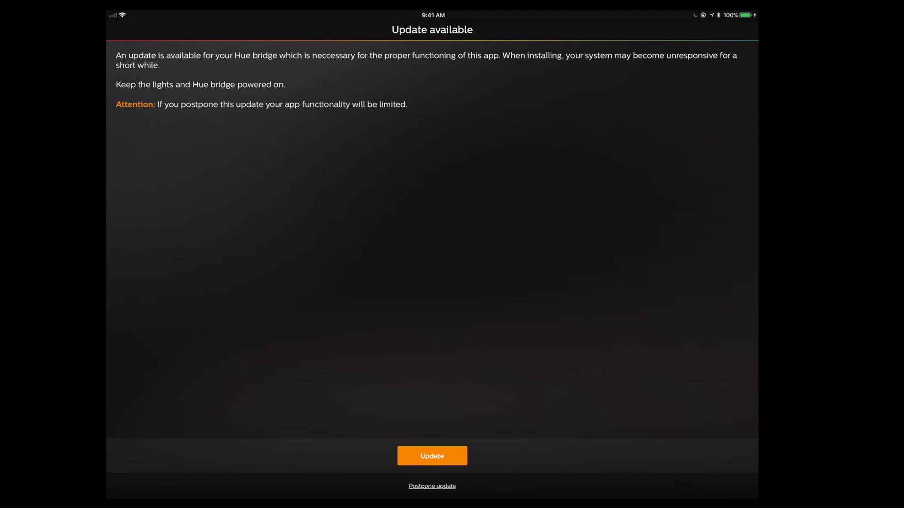
Step: Install the Hue bridge update and finish once it reports success
{"action": "left_click", "coordinate": [432, 456]}
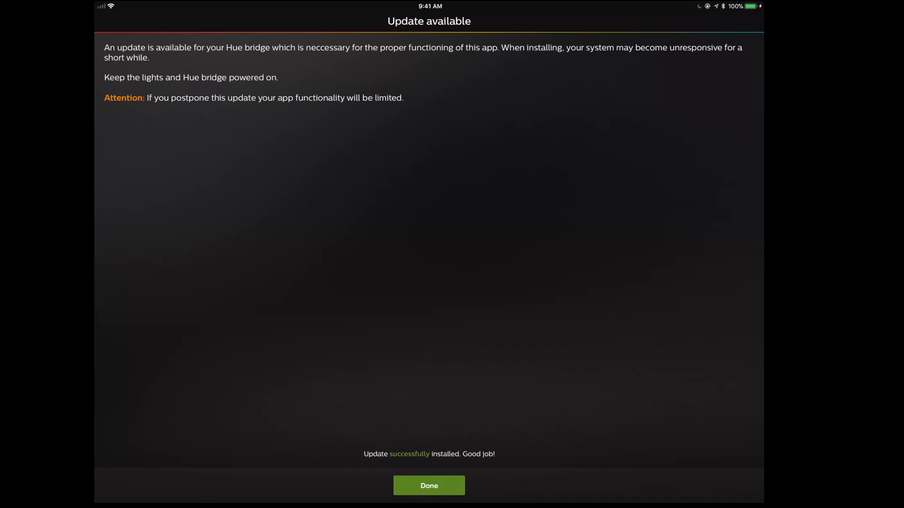
{"action": "left_click", "coordinate": [429, 485]}
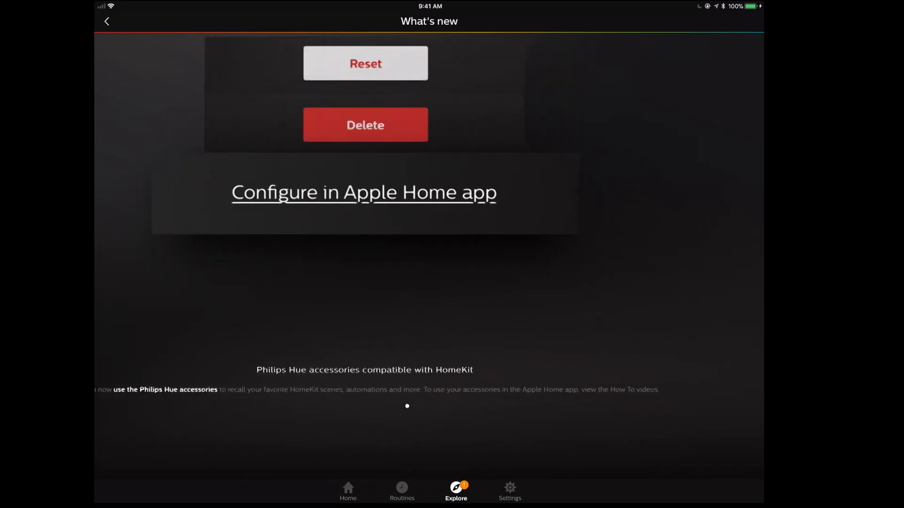
Step: Page through the What's new slides on HomeKit accessories and close the tour
{"action": "scroll", "scroll_direction": "left", "scroll_amount": 3}
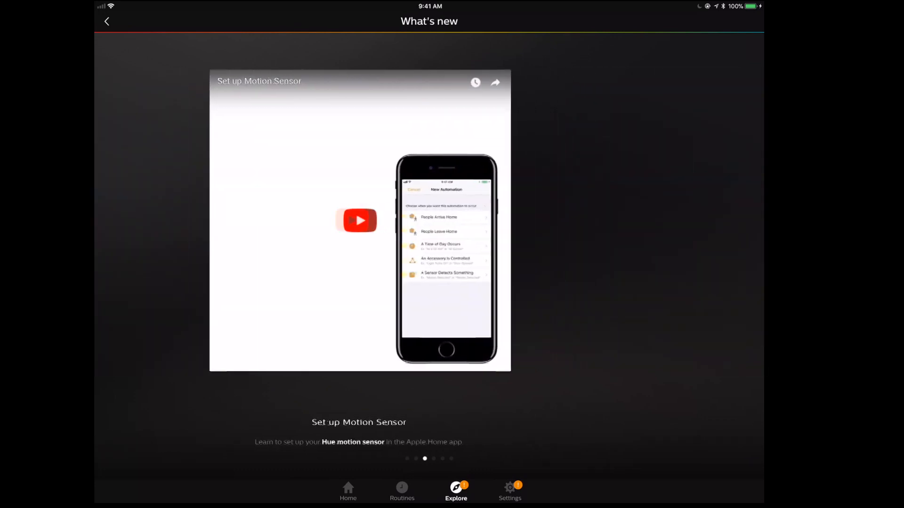
{"action": "left_click", "coordinate": [402, 490]}
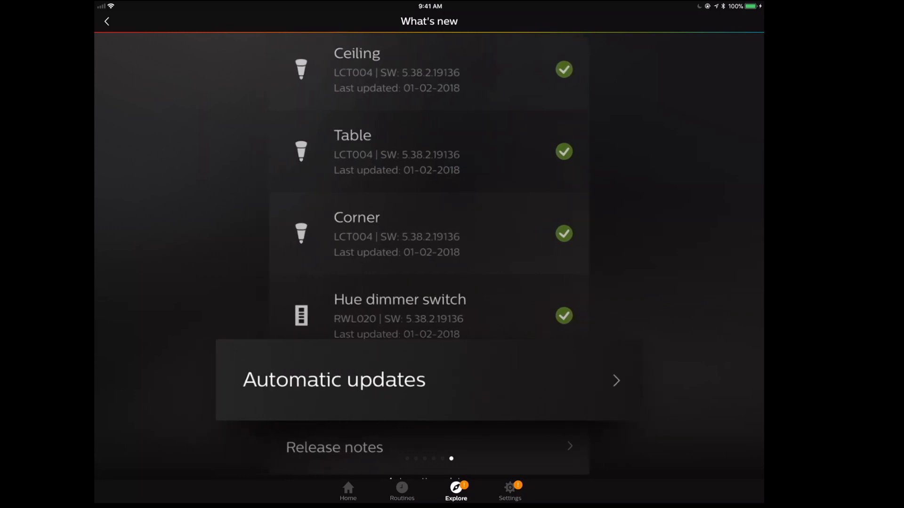
{"action": "left_click", "coordinate": [509, 490]}
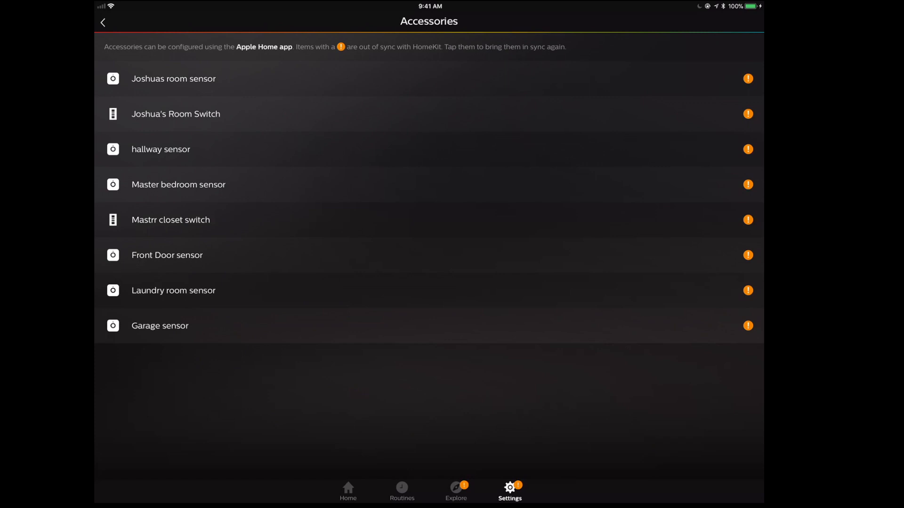
Step: Show the Accessory setup list with eight sensors and switches flagged out of sync
{"action": "left_click", "coordinate": [102, 22]}
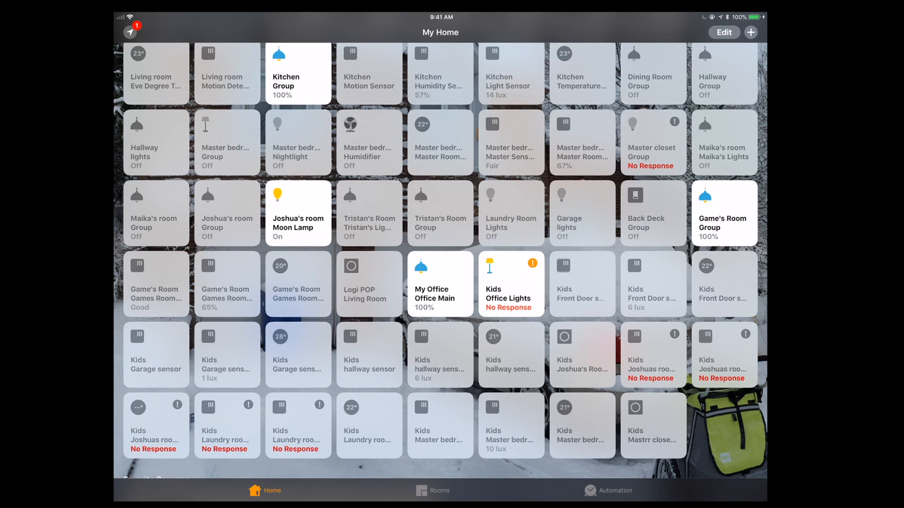
Step: Review the Kids Front Door sensor's details in Apple Home and close them
{"action": "left_click", "coordinate": [581, 283]}
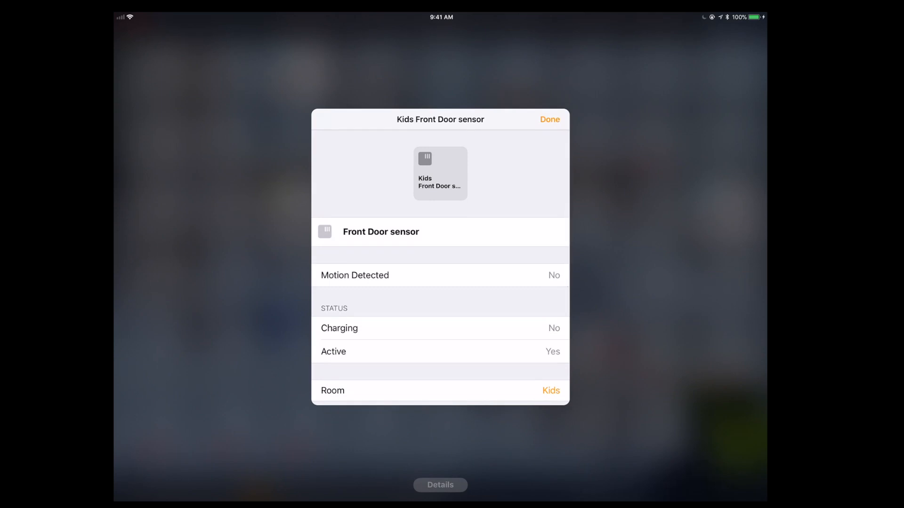
{"action": "scroll", "scroll_direction": "down", "scroll_amount": 3}
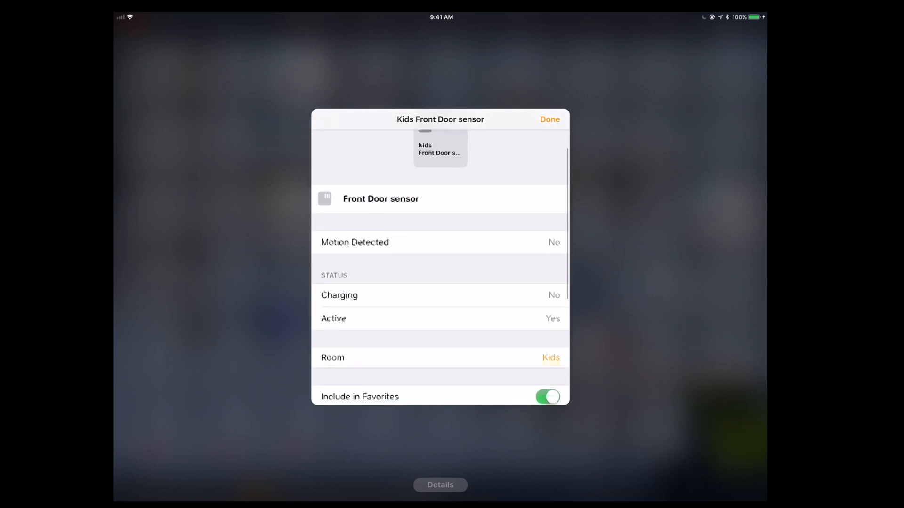
{"action": "left_click", "coordinate": [548, 120]}
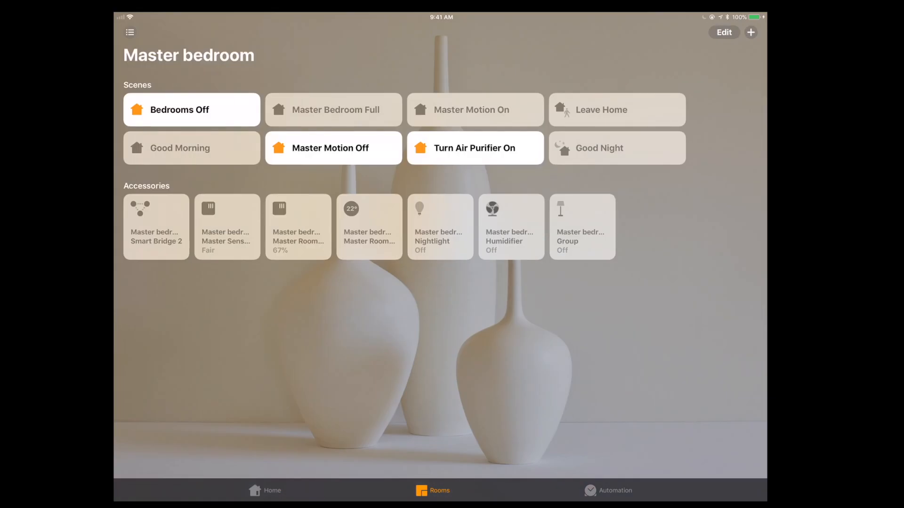
Step: Switch Apple Home to the Kids room holding the new Hue sensors and switches
{"action": "left_click", "coordinate": [129, 32]}
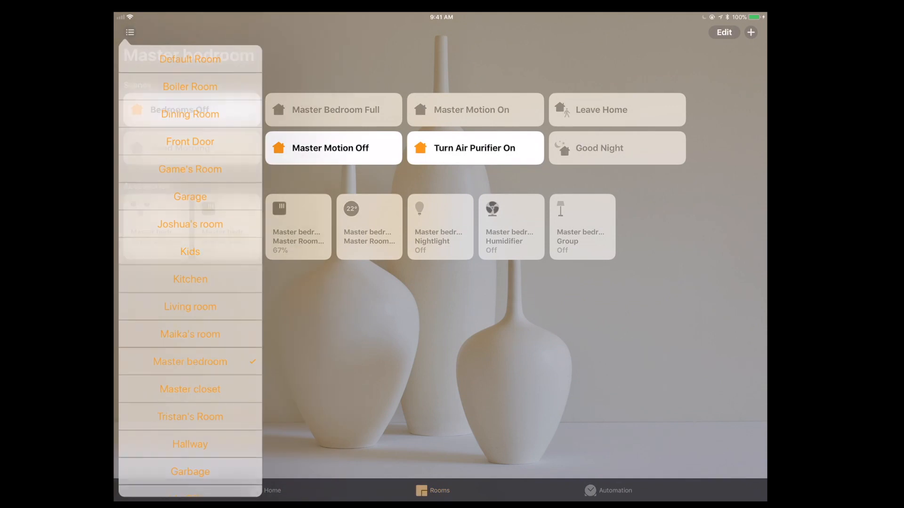
{"action": "left_click", "coordinate": [189, 252]}
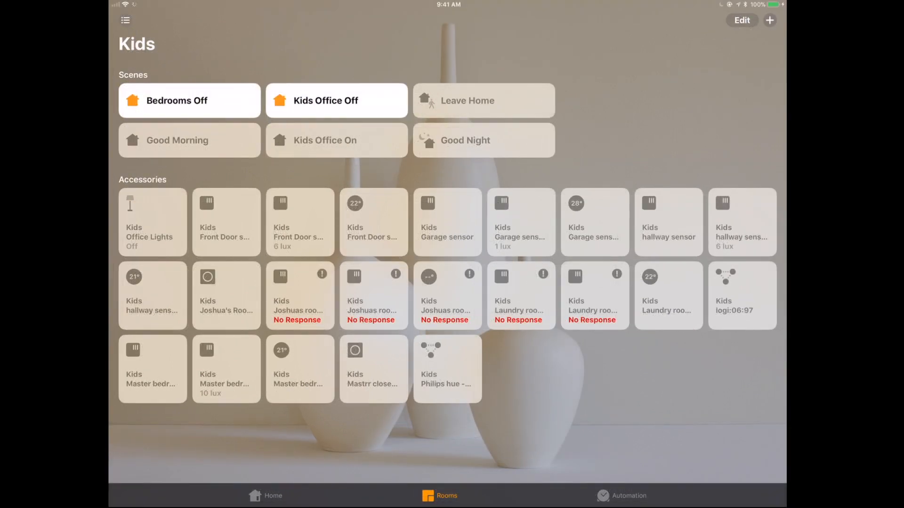
Step: Reassign the Front Door sensor from Kids to the Front Door room
{"action": "left_click", "coordinate": [226, 221]}
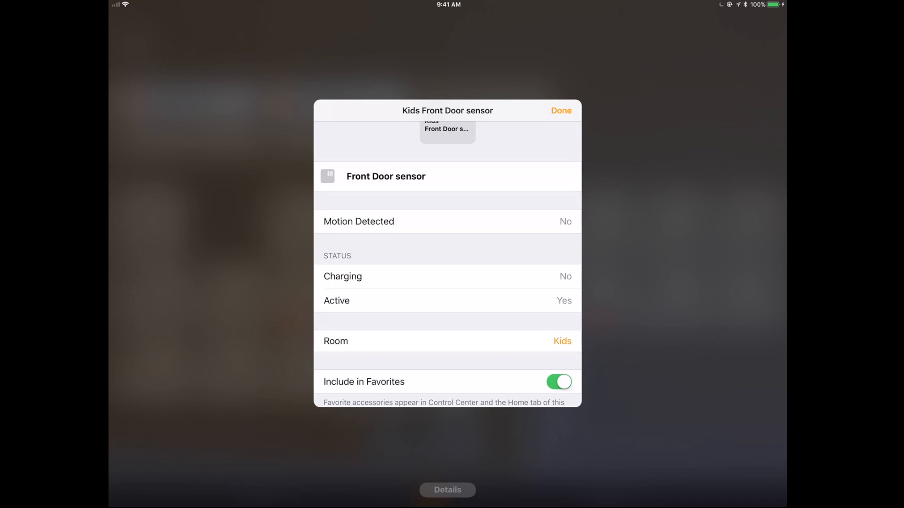
{"action": "left_click", "coordinate": [561, 341]}
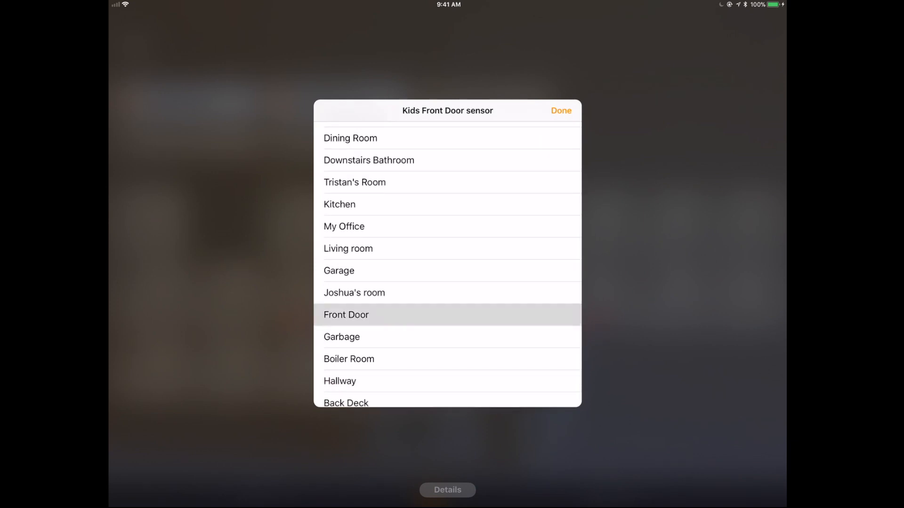
{"action": "left_click", "coordinate": [560, 110]}
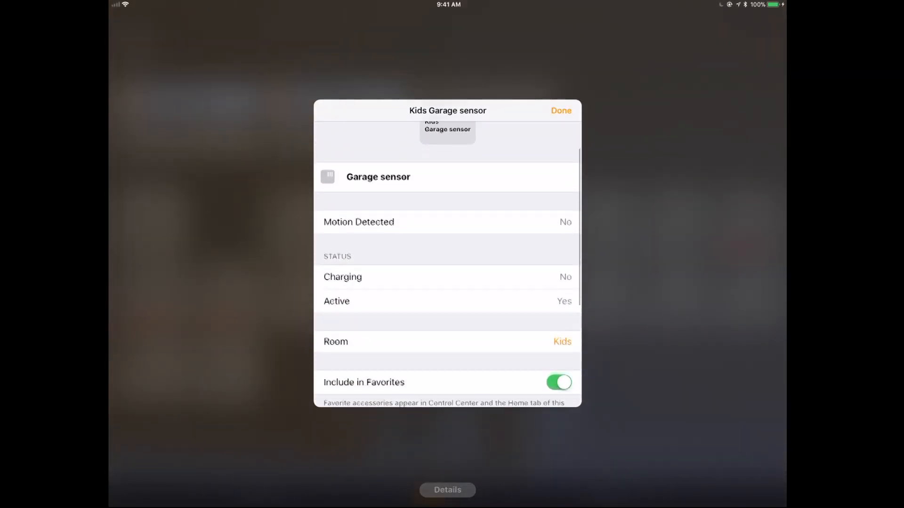
Step: Reassign the Garage sensor from Kids to the Garage room
{"action": "left_click", "coordinate": [562, 341]}
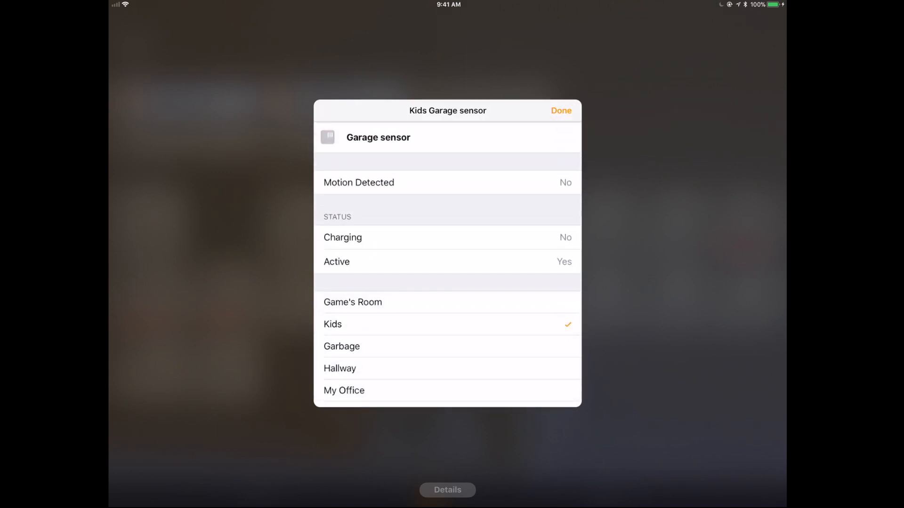
{"action": "scroll", "scroll_direction": "down", "scroll_amount": 3}
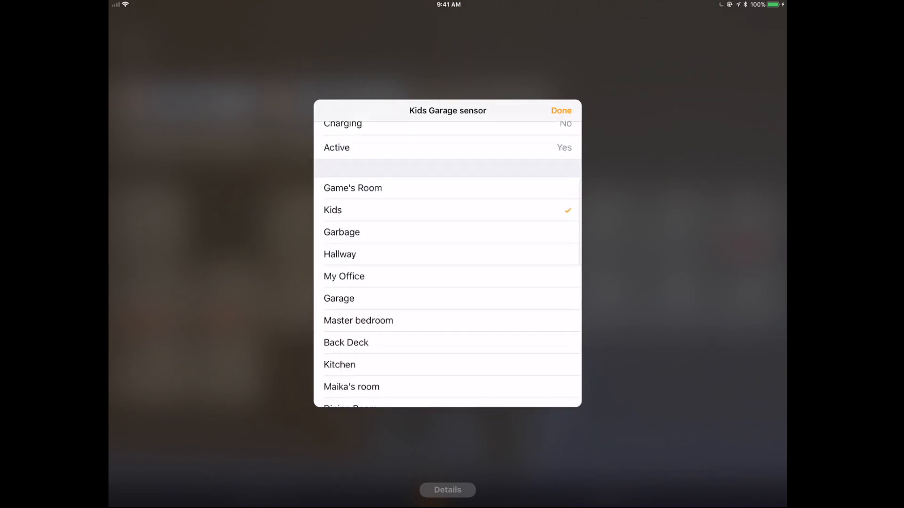
{"action": "left_click", "coordinate": [339, 298]}
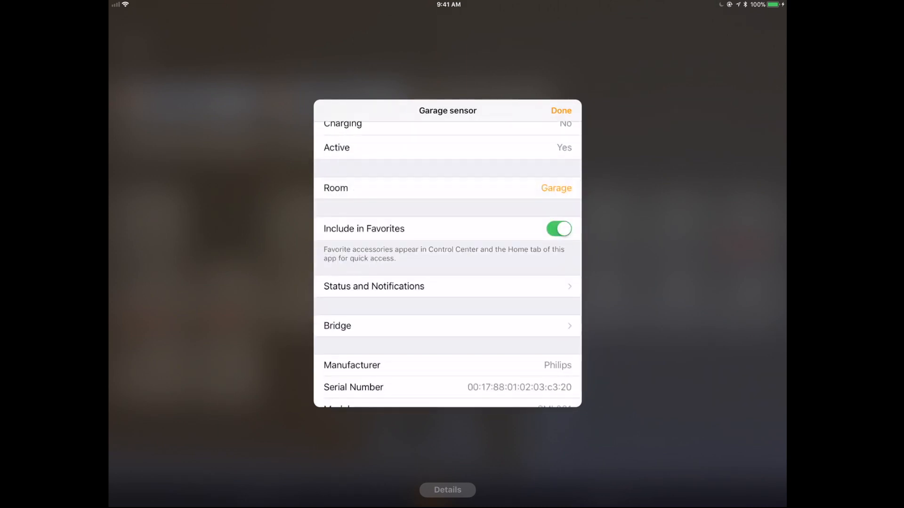
{"action": "left_click", "coordinate": [559, 111]}
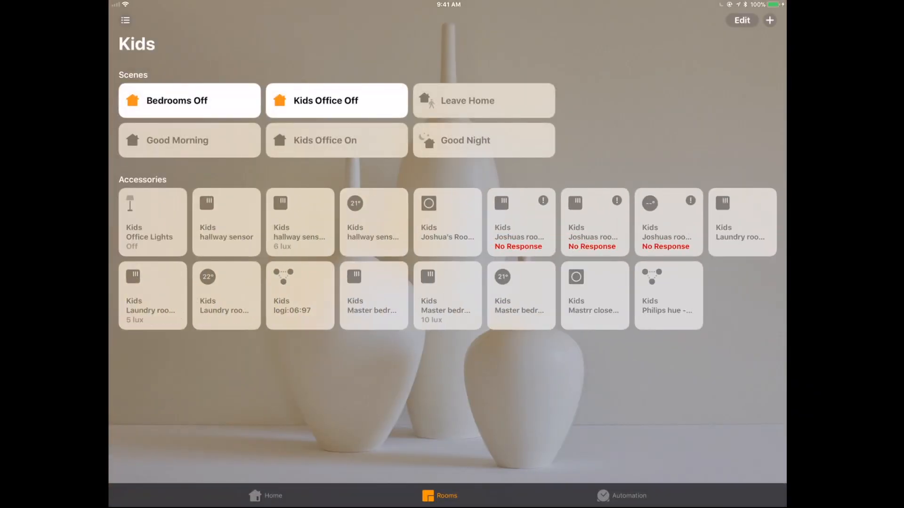
Step: Move Joshua's Room Switch from Kids into Joshua's room via its details
{"action": "left_click", "coordinate": [226, 222]}
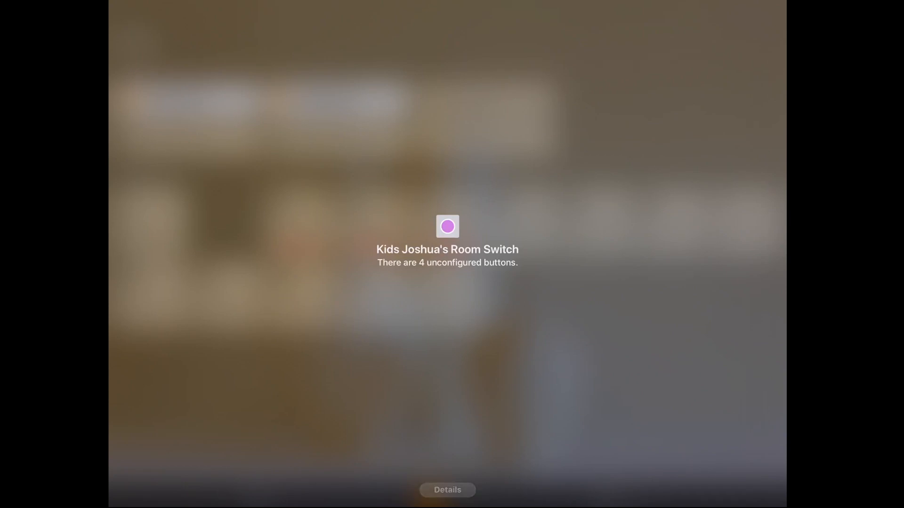
{"action": "left_click", "coordinate": [447, 489]}
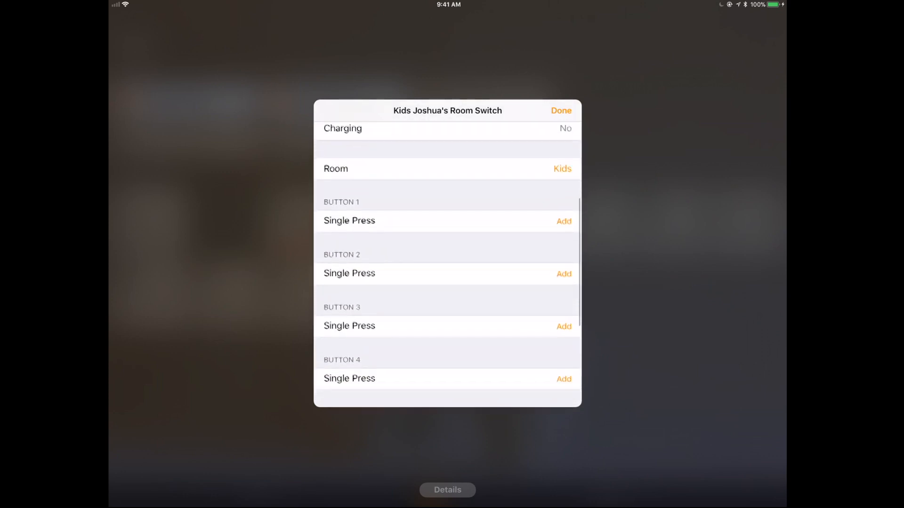
{"action": "scroll", "scroll_direction": "down", "scroll_amount": 3}
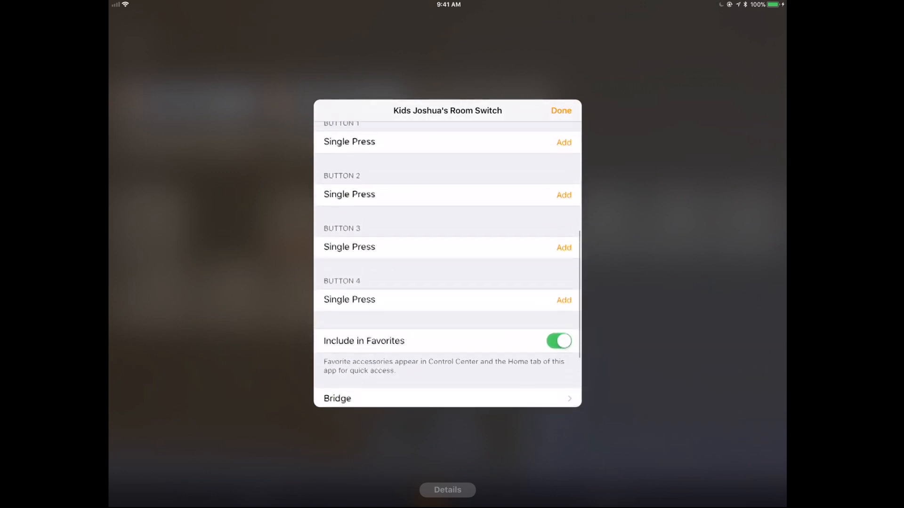
{"action": "scroll", "scroll_direction": "up", "scroll_amount": 3}
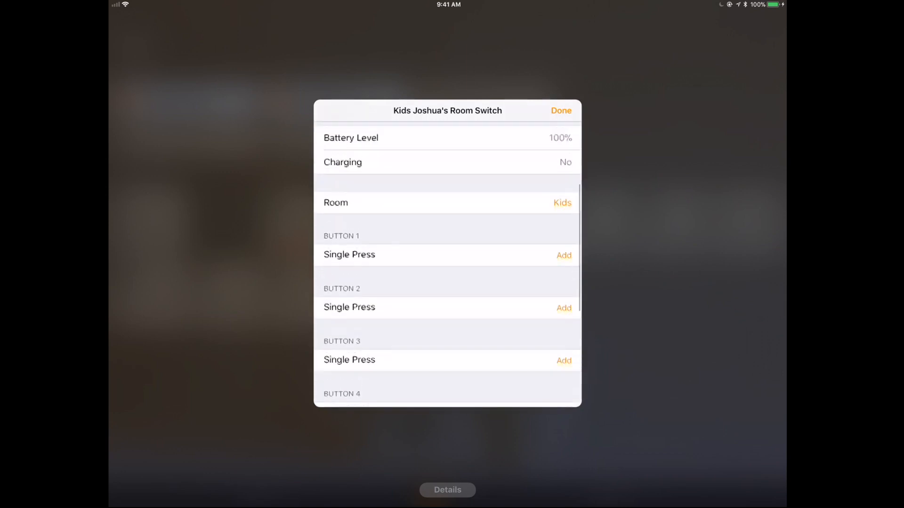
{"action": "scroll", "scroll_direction": "down", "scroll_amount": 3}
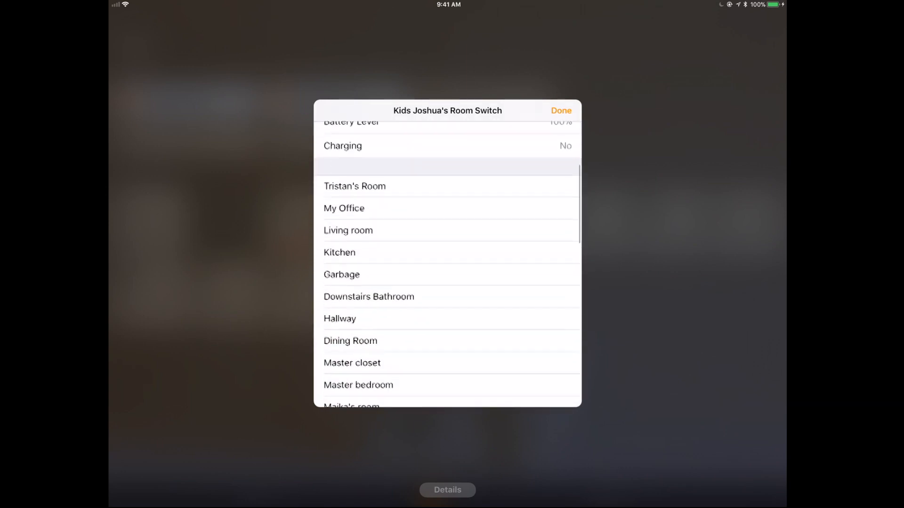
{"action": "scroll", "scroll_direction": "down", "scroll_amount": 3}
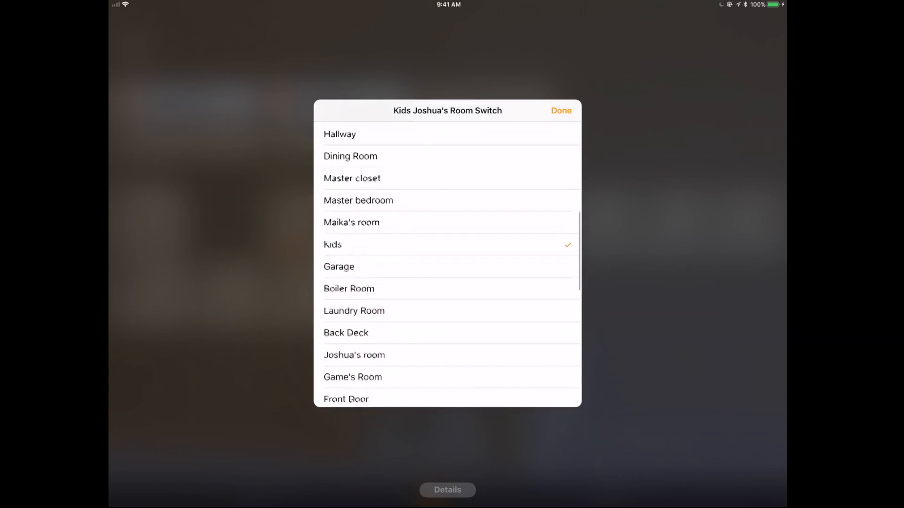
{"action": "left_click", "coordinate": [354, 354]}
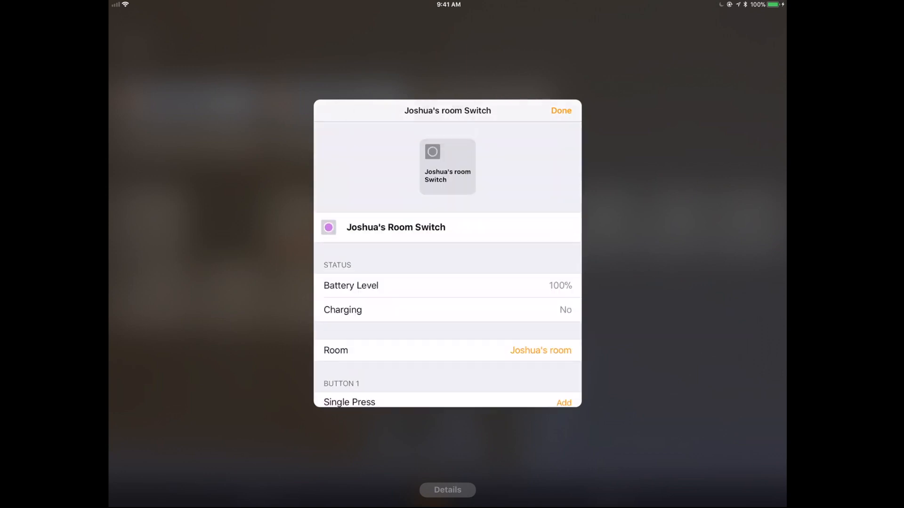
Step: Move the Joshuas room sensor from Kids into Joshua's room
{"action": "left_click", "coordinate": [560, 110]}
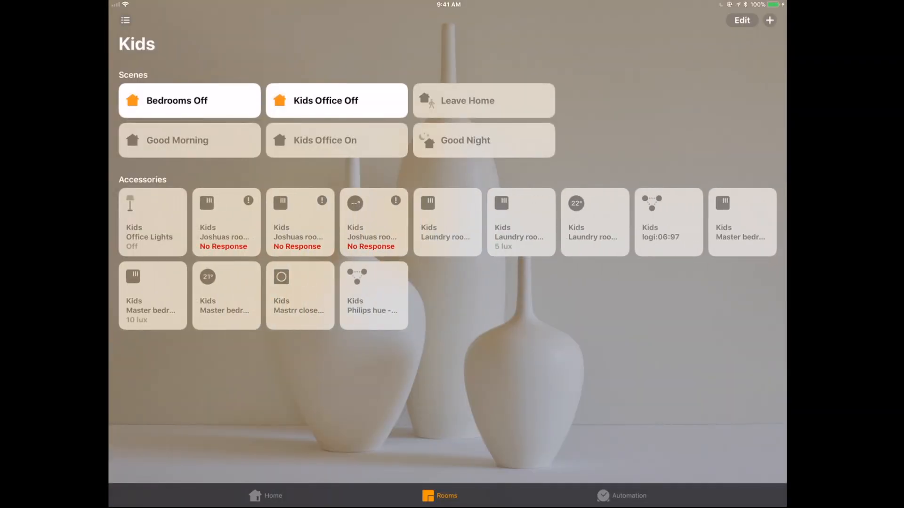
{"action": "left_click", "coordinate": [225, 223]}
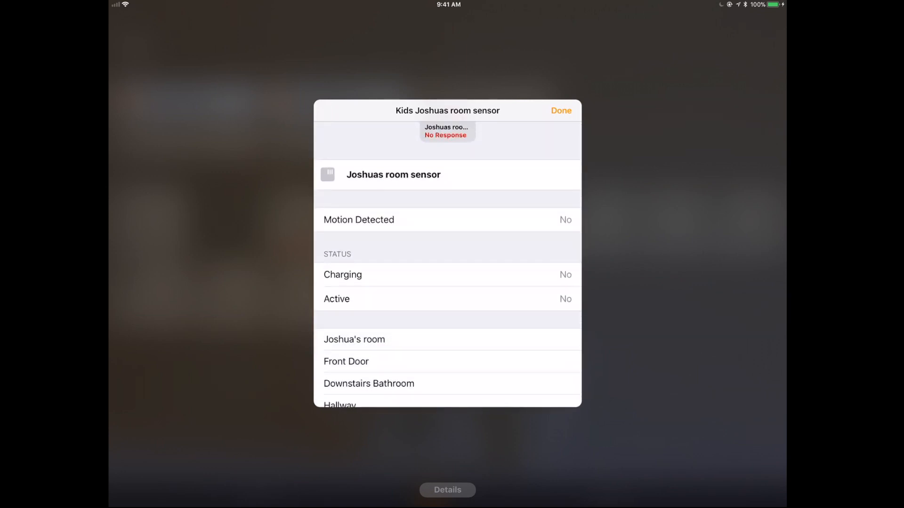
{"action": "left_click", "coordinate": [354, 340]}
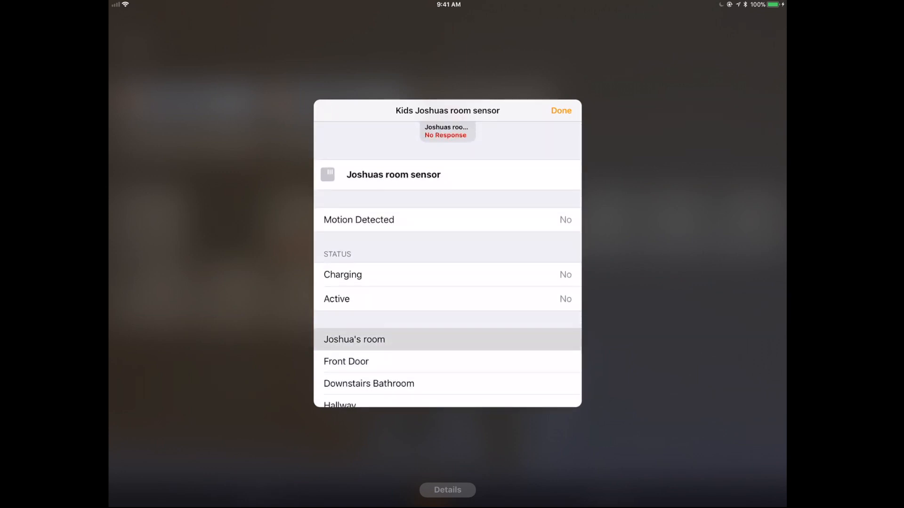
{"action": "left_click", "coordinate": [354, 339]}
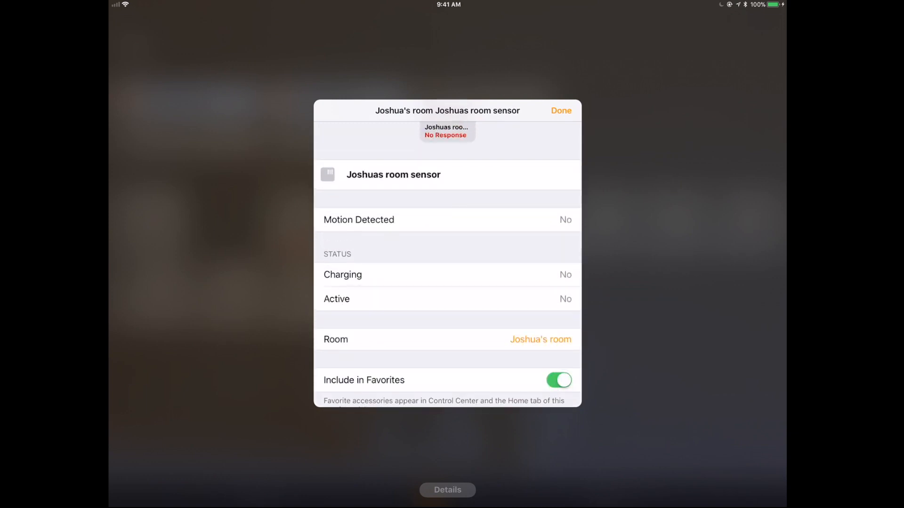
{"action": "left_click", "coordinate": [559, 110]}
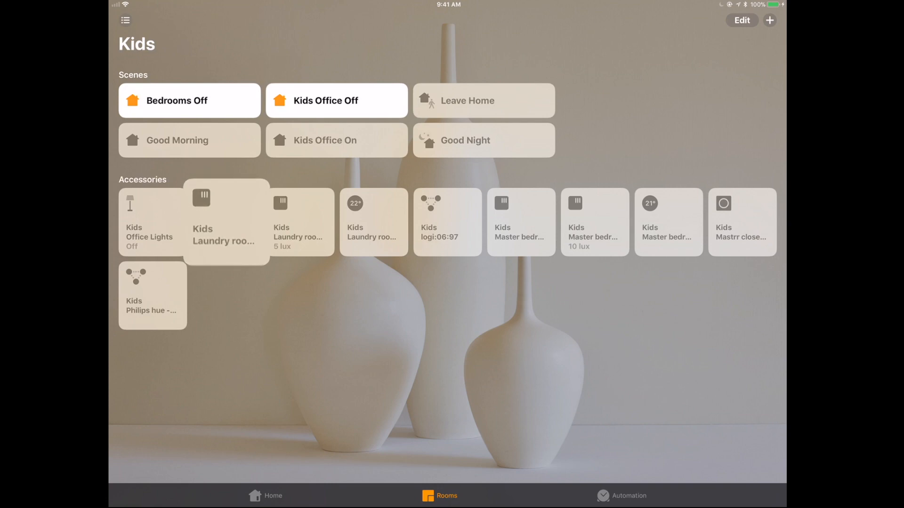
Step: Bring up the Laundry room sensor's details and its room choices
{"action": "left_click", "coordinate": [374, 222]}
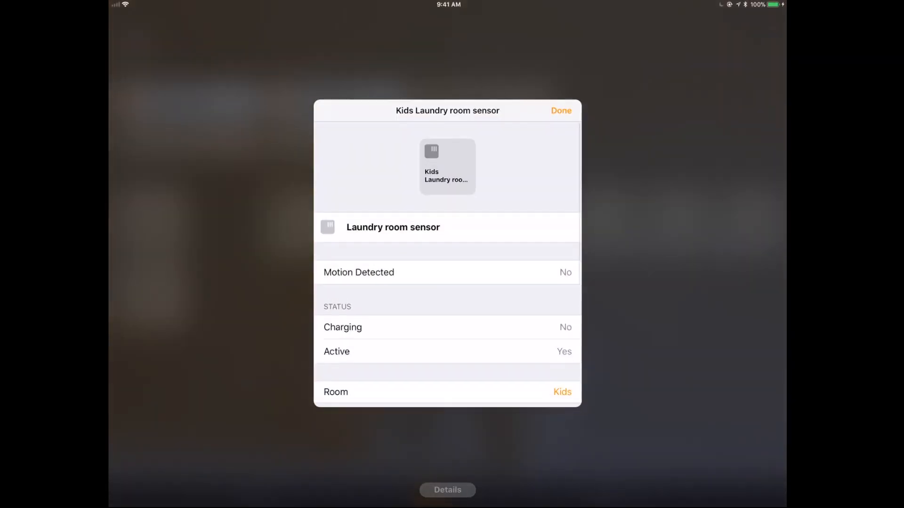
{"action": "left_click", "coordinate": [560, 391]}
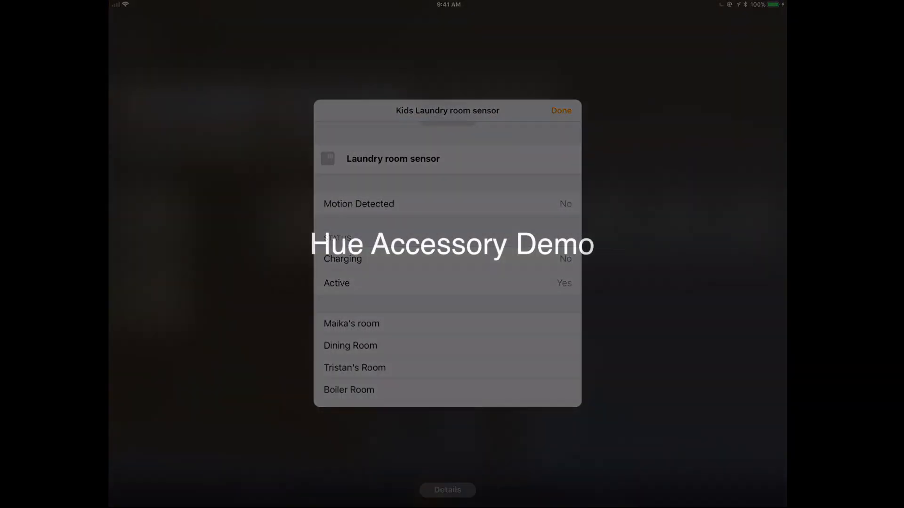
{"action": "left_click", "coordinate": [560, 110]}
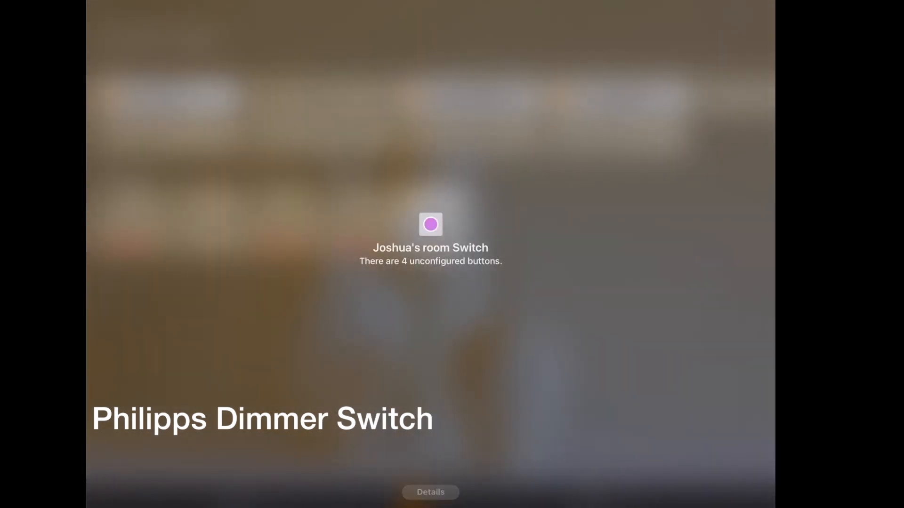
Step: Inspect the pressed switch's Button 1 Single Press action and leave it with no scene assigned
{"action": "left_click", "coordinate": [431, 491]}
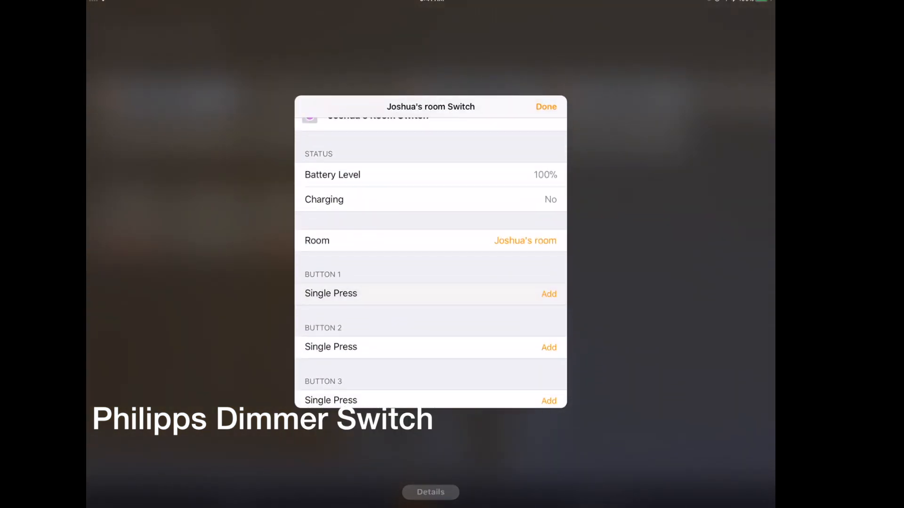
{"action": "left_click", "coordinate": [547, 293]}
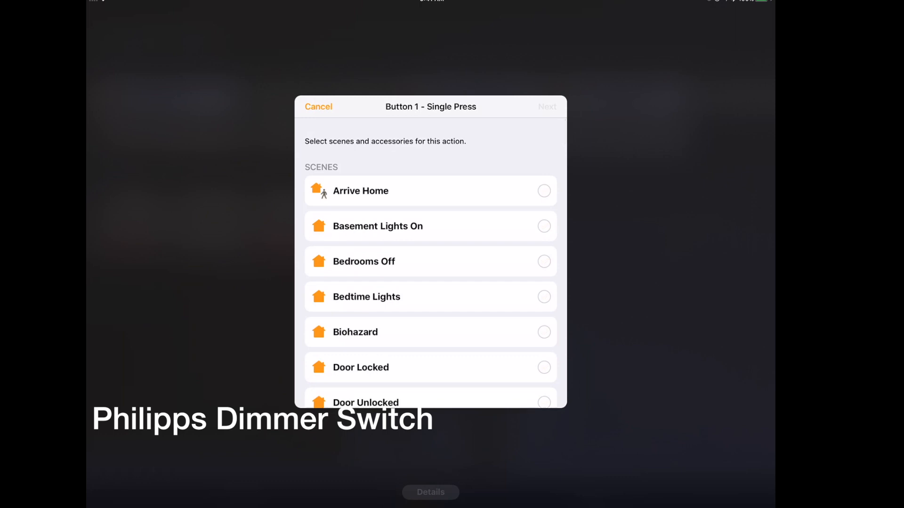
{"action": "left_click", "coordinate": [317, 106]}
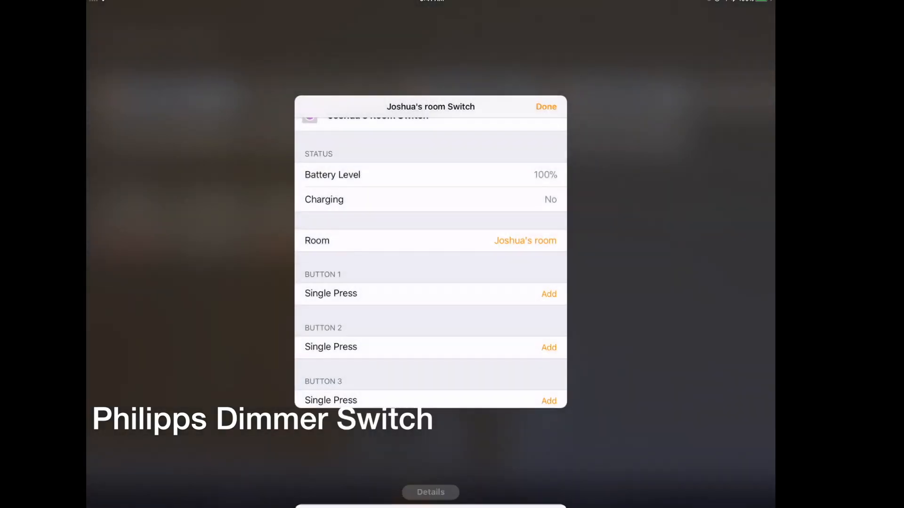
{"action": "left_click", "coordinate": [545, 106]}
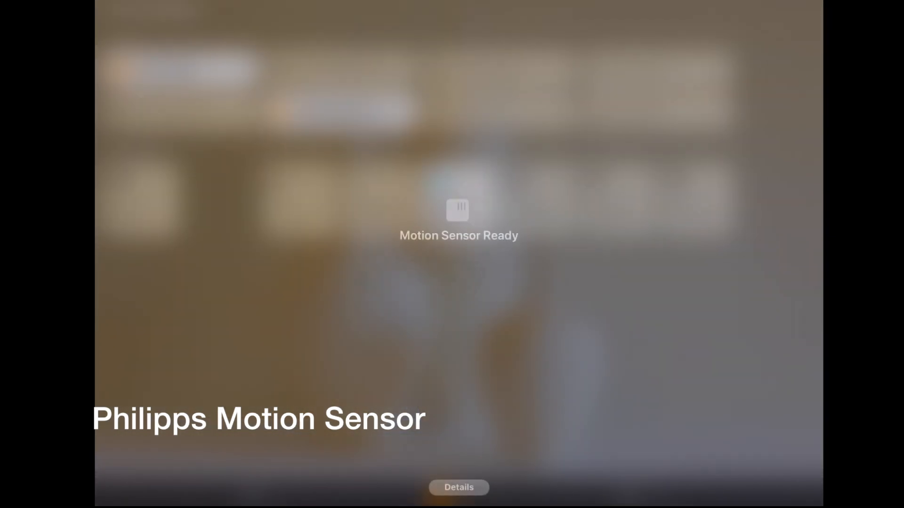
Step: Review the Front Door motion sensor's Motion Sensor Ready details
{"action": "left_click", "coordinate": [458, 487]}
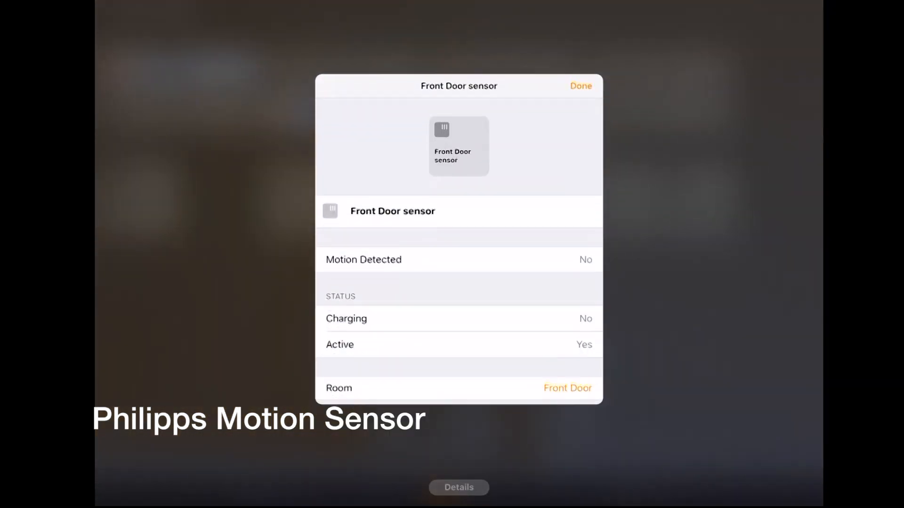
{"action": "scroll", "scroll_direction": "down", "scroll_amount": 3}
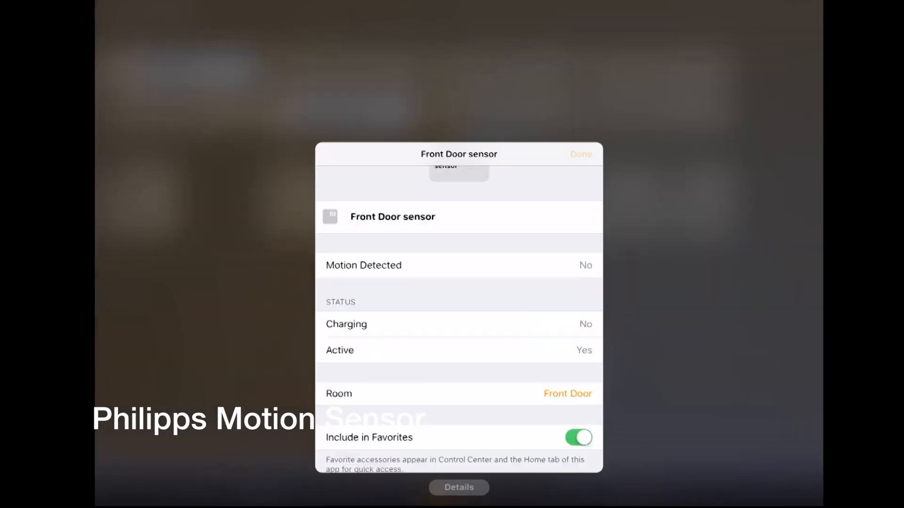
{"action": "left_click", "coordinate": [581, 153]}
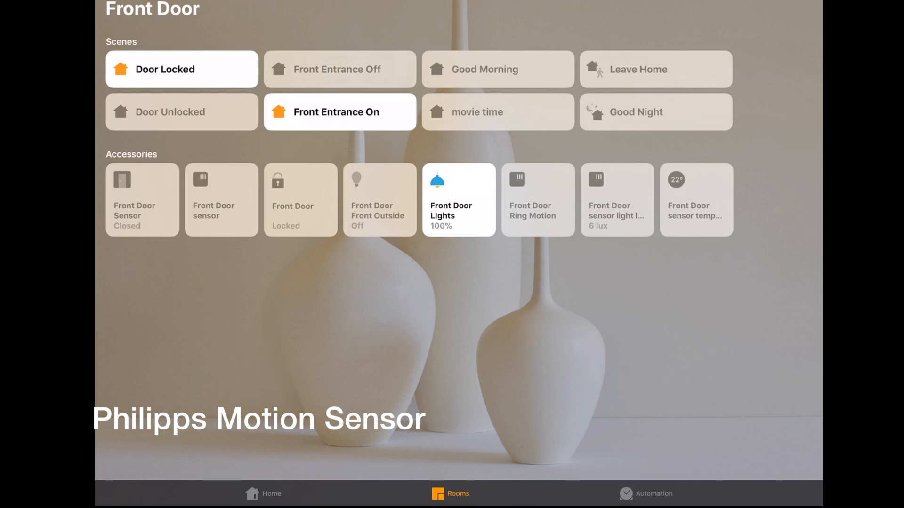
{"action": "left_click", "coordinate": [617, 200]}
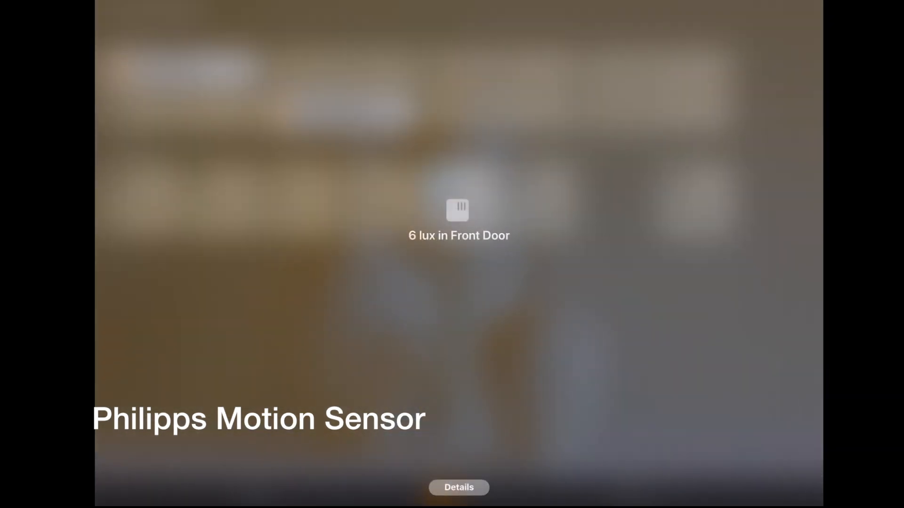
Step: Review the Front Door light level reading of 6 lux
{"action": "left_click", "coordinate": [458, 486]}
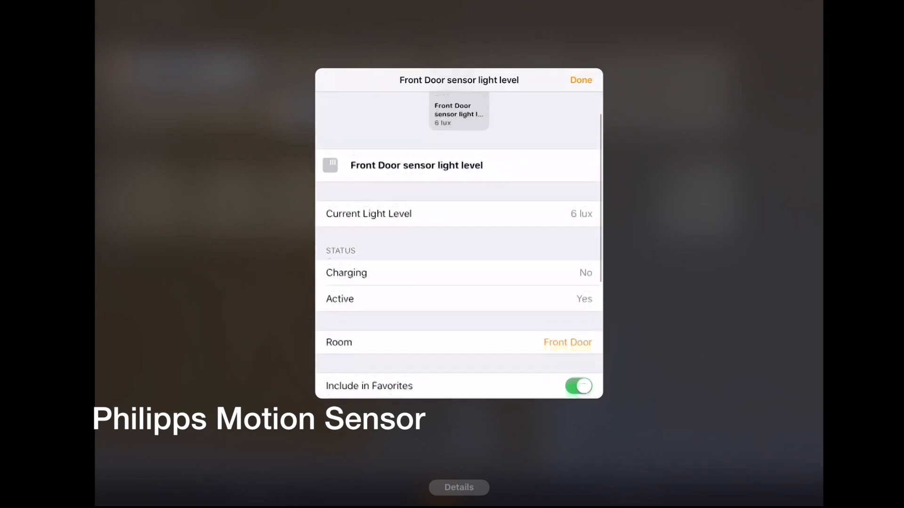
{"action": "scroll", "scroll_direction": "down", "scroll_amount": 3}
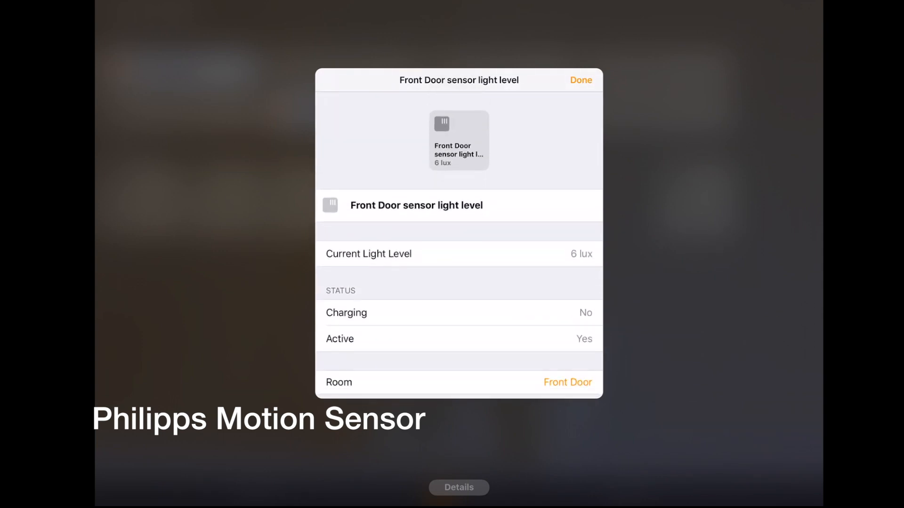
{"action": "left_click", "coordinate": [580, 80]}
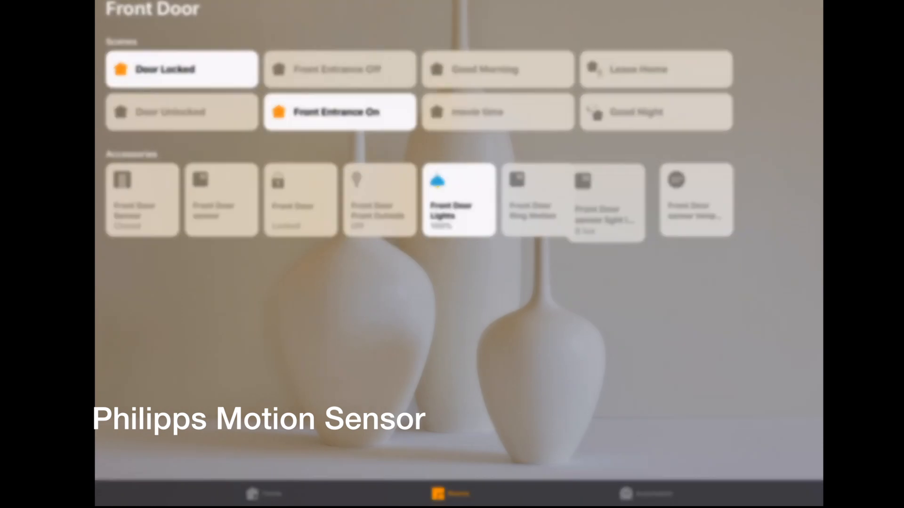